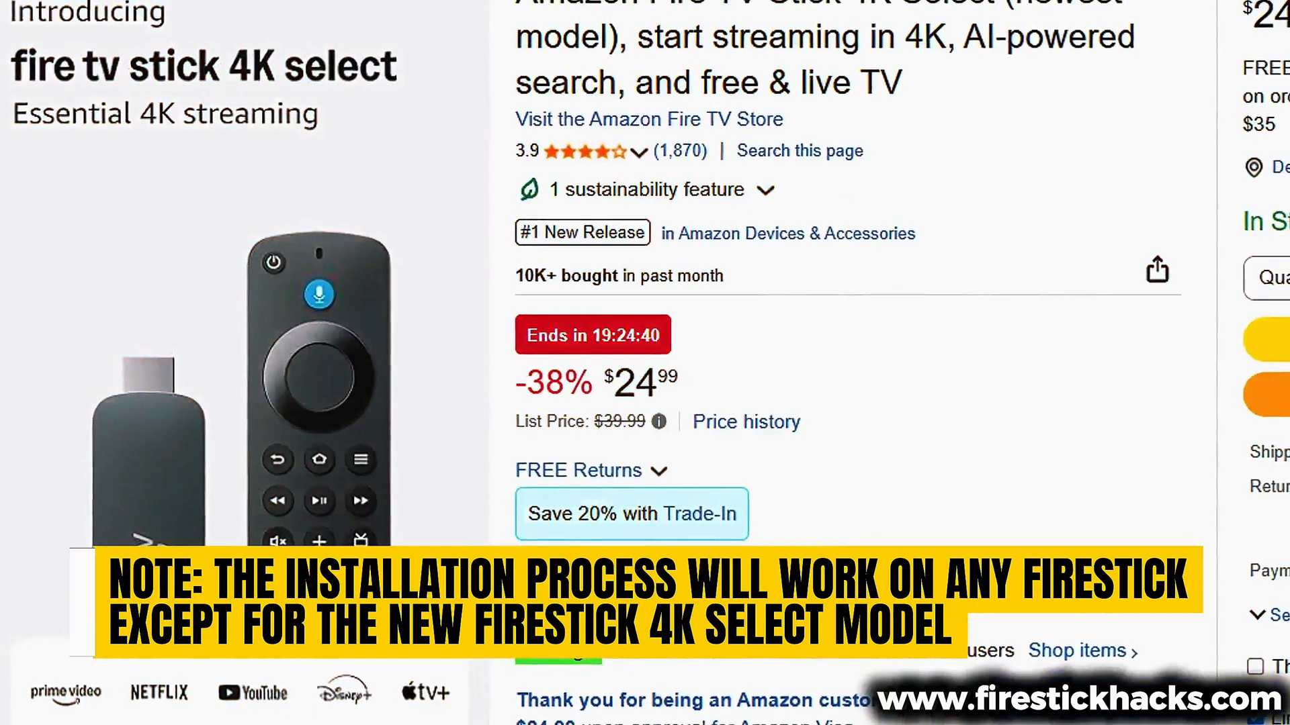
# Scroll down to reach the Fire TV home screen
pyautogui.scroll(-3)
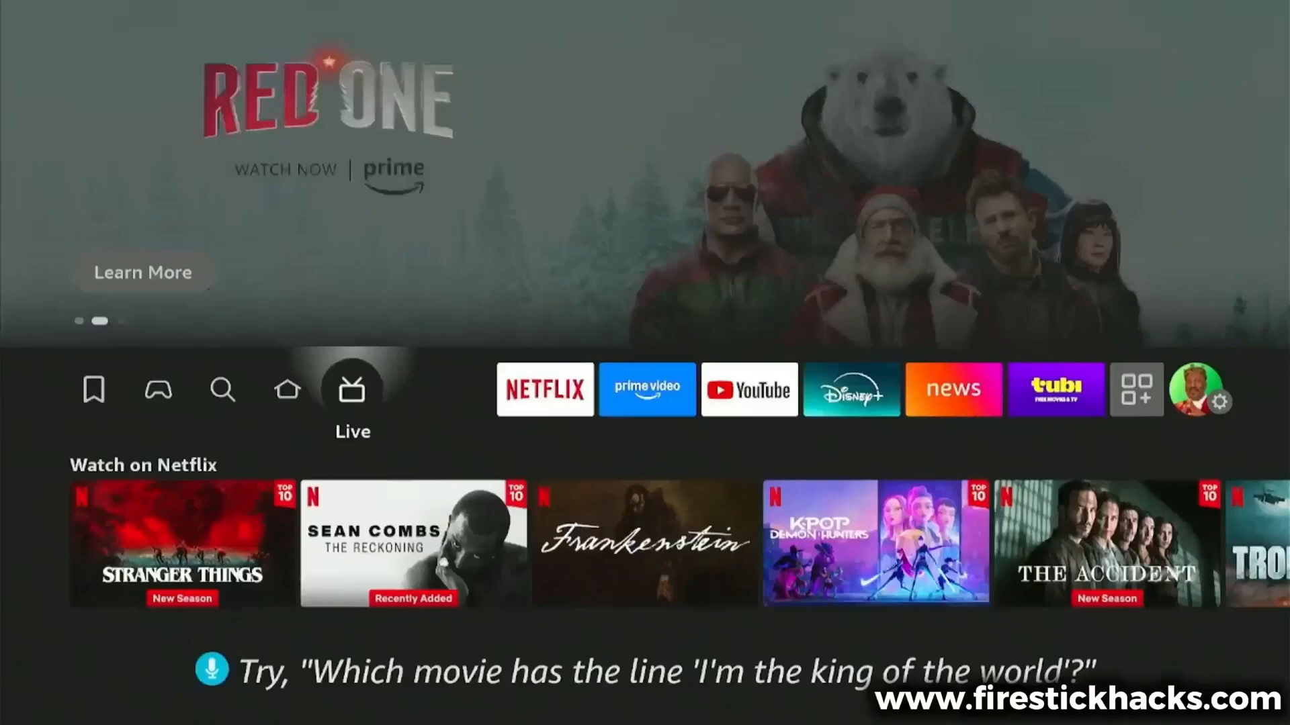
# Search the Fire TV store for 'Downloader' from the Find section
pyautogui.click(222, 389)
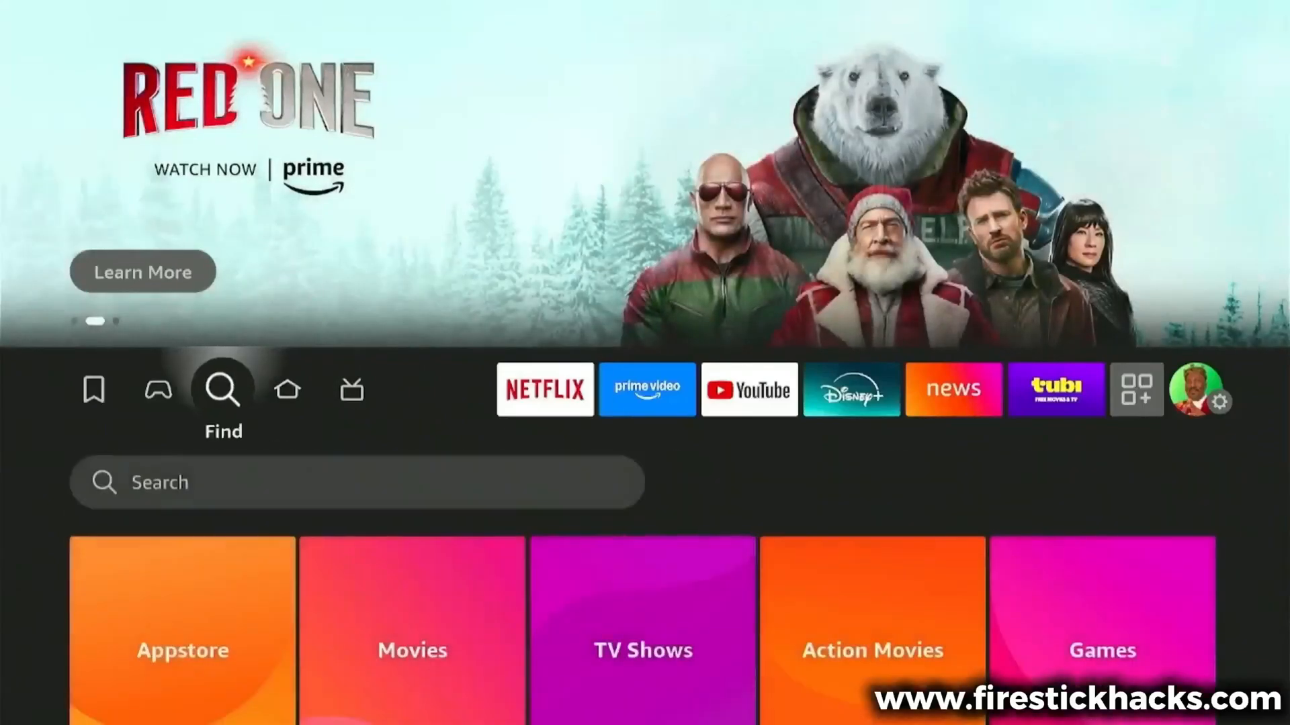
pyautogui.click(223, 389)
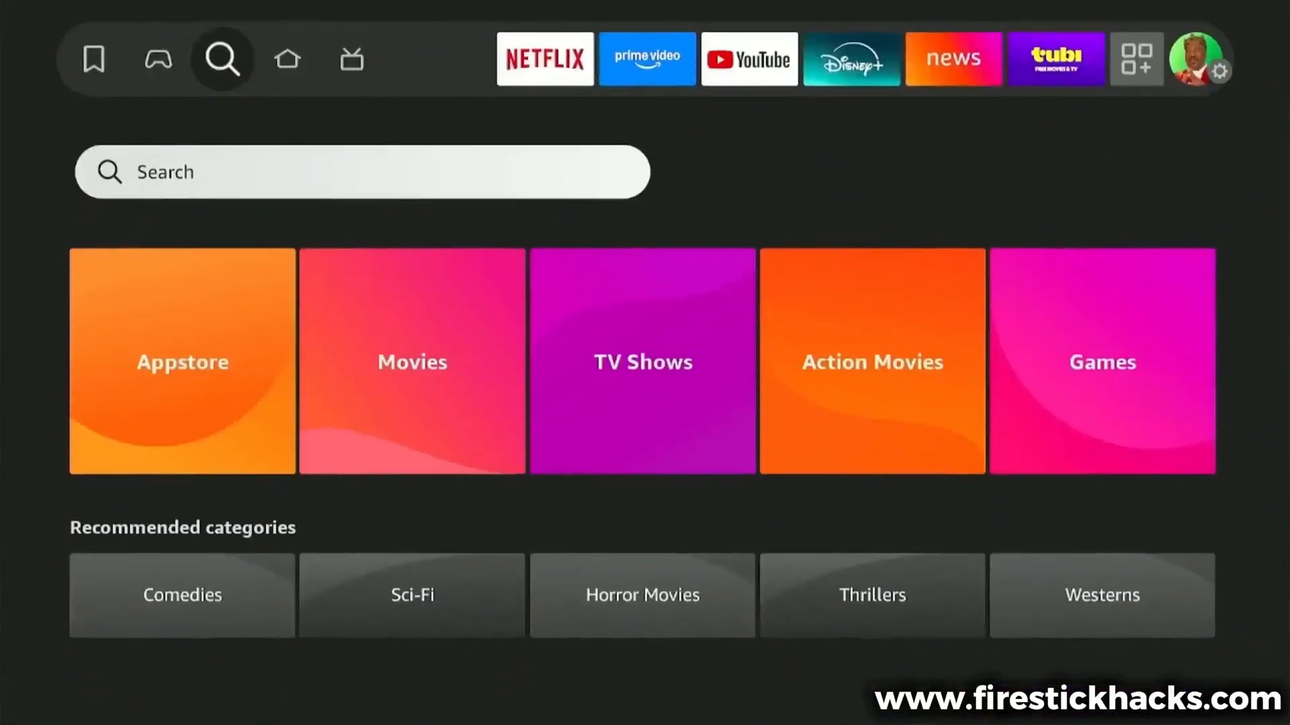
pyautogui.write('D')
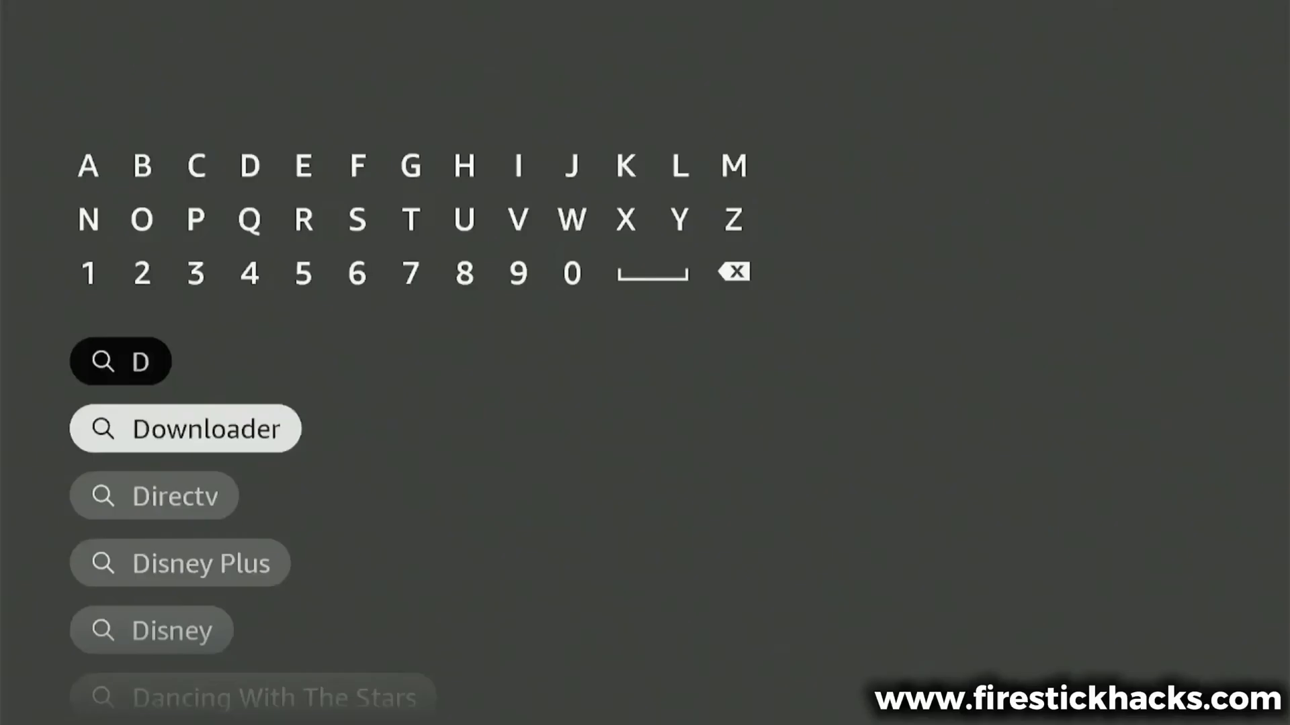
pyautogui.click(185, 428)
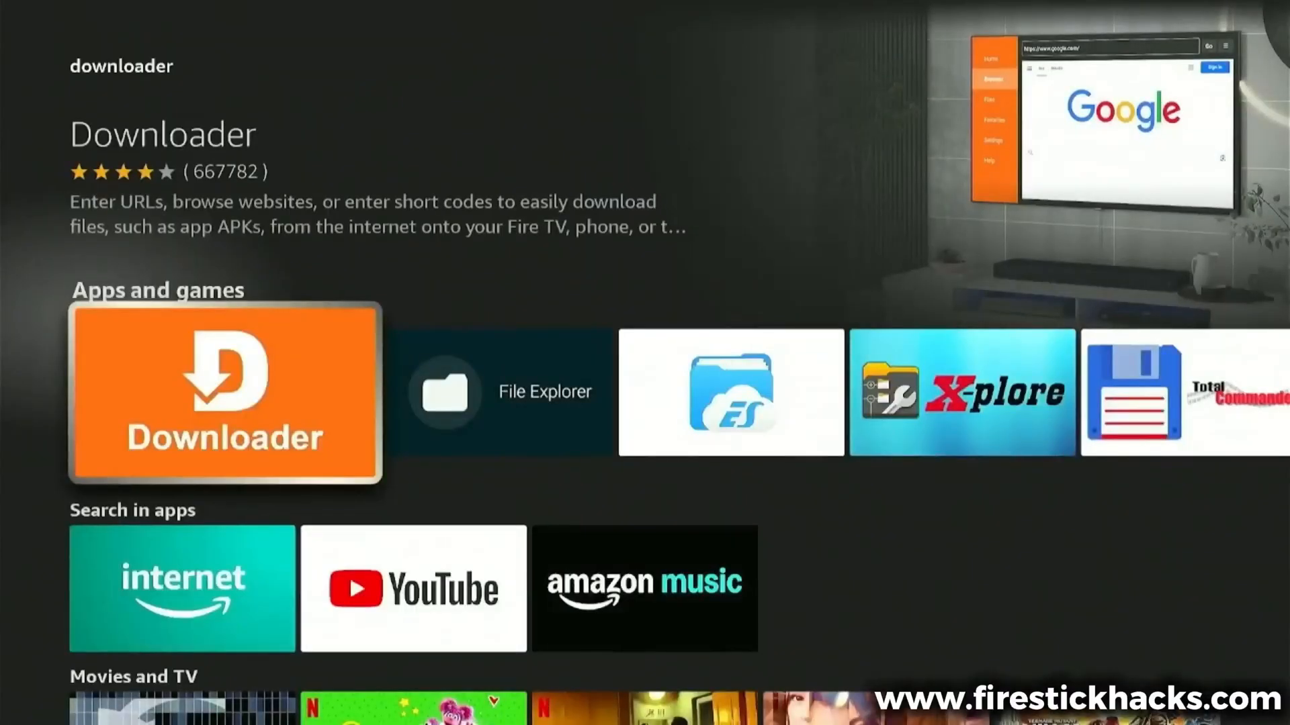
# Open Downloader's app page and download it
pyautogui.click(224, 393)
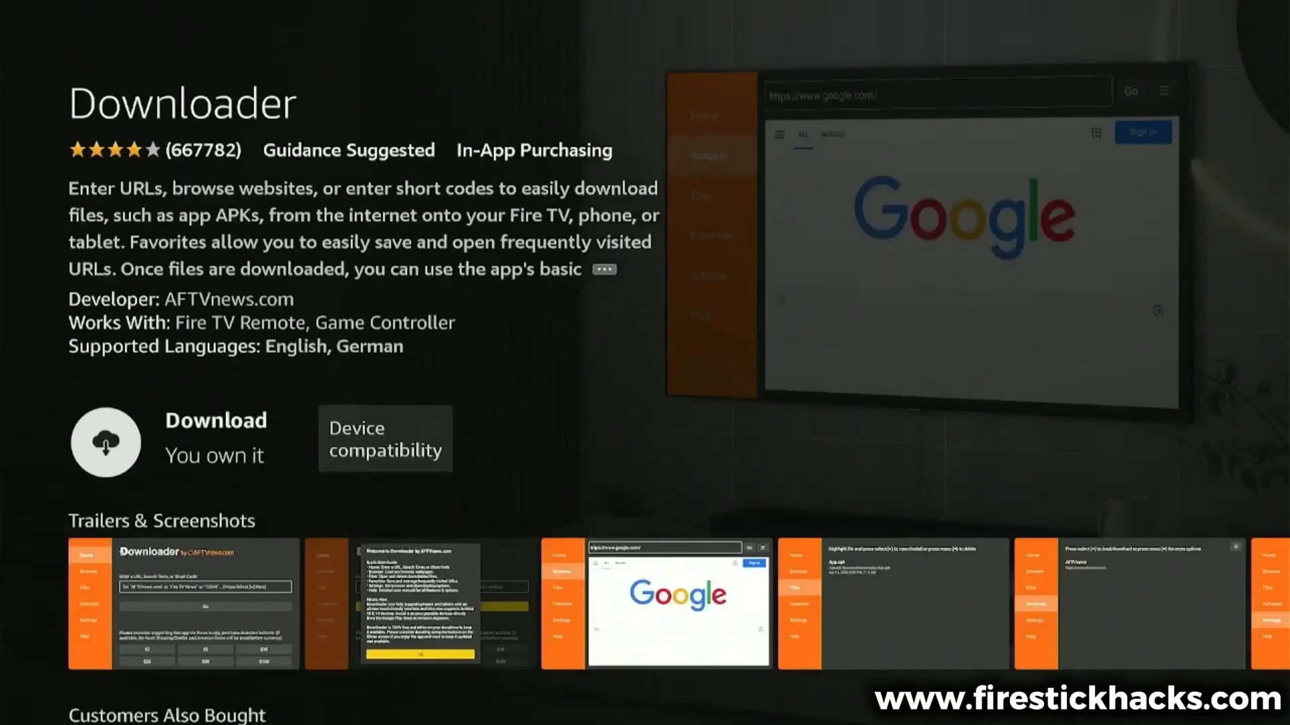
pyautogui.click(105, 441)
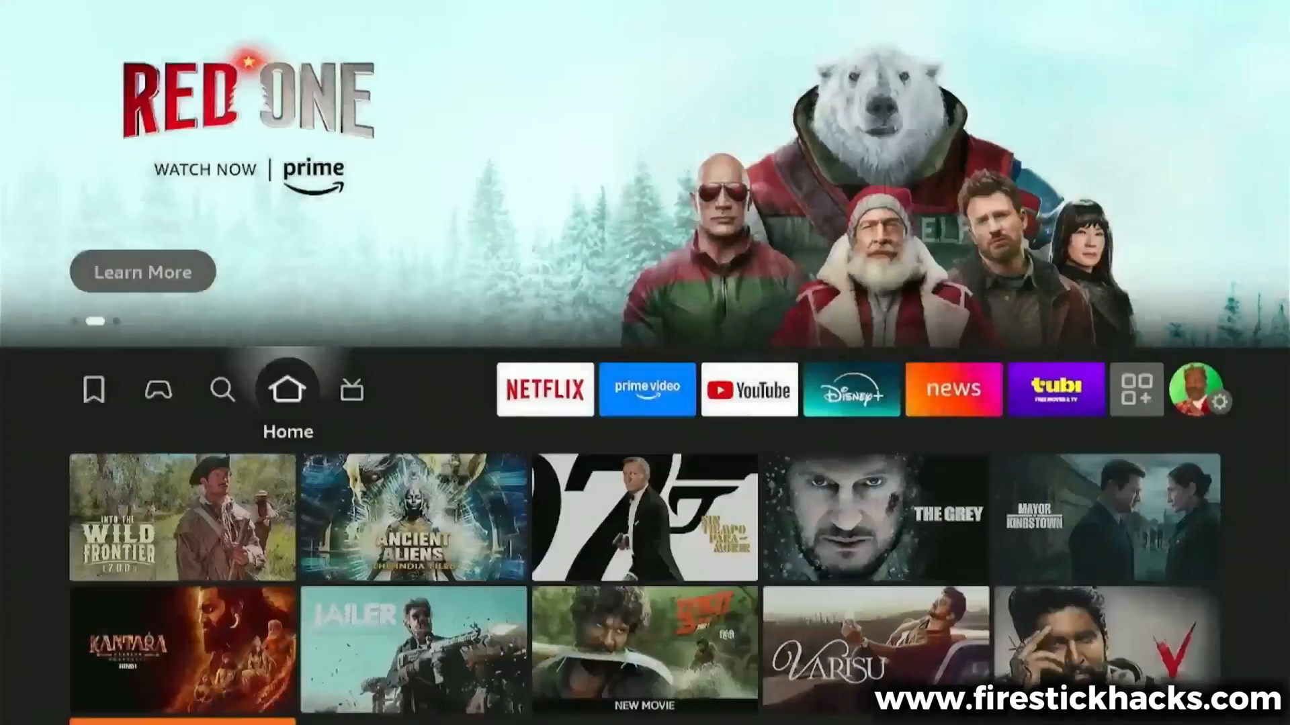
# Unlock developer options by repeatedly selecting Fire TV under My Fire TV > About
pyautogui.click(545, 389)
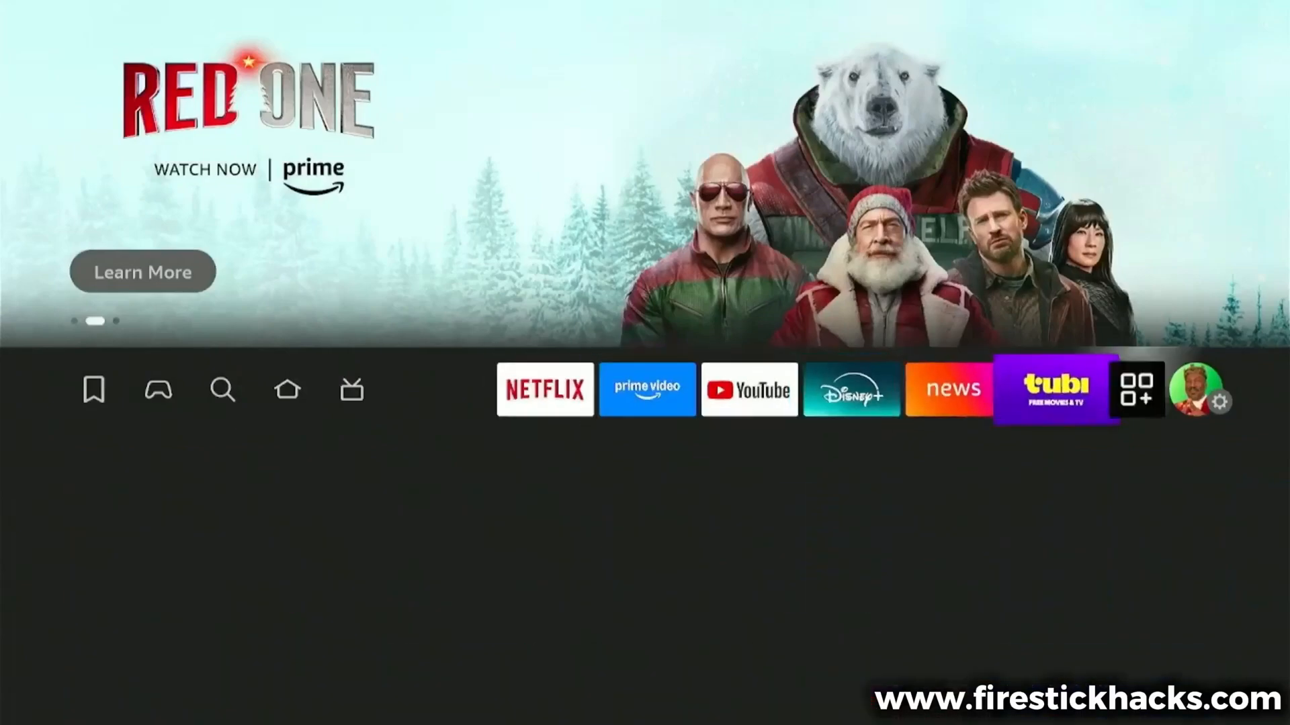
pyautogui.click(1224, 402)
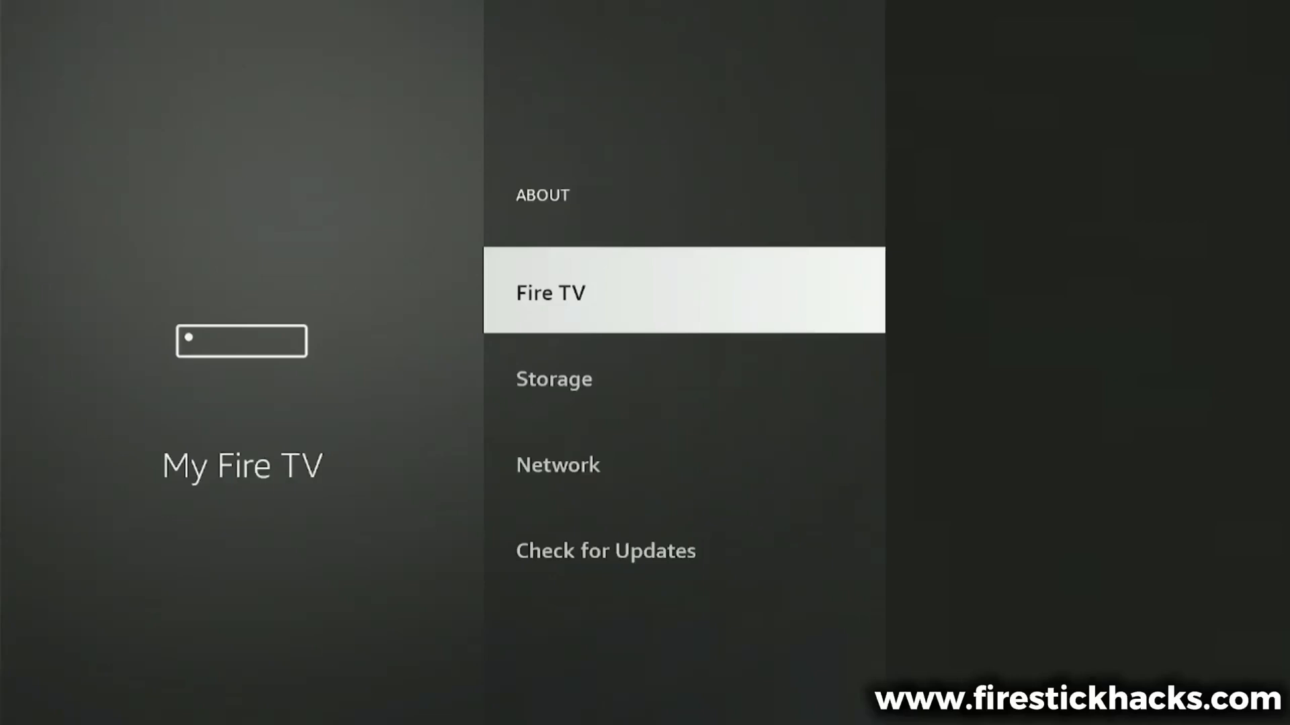
pyautogui.click(550, 293)
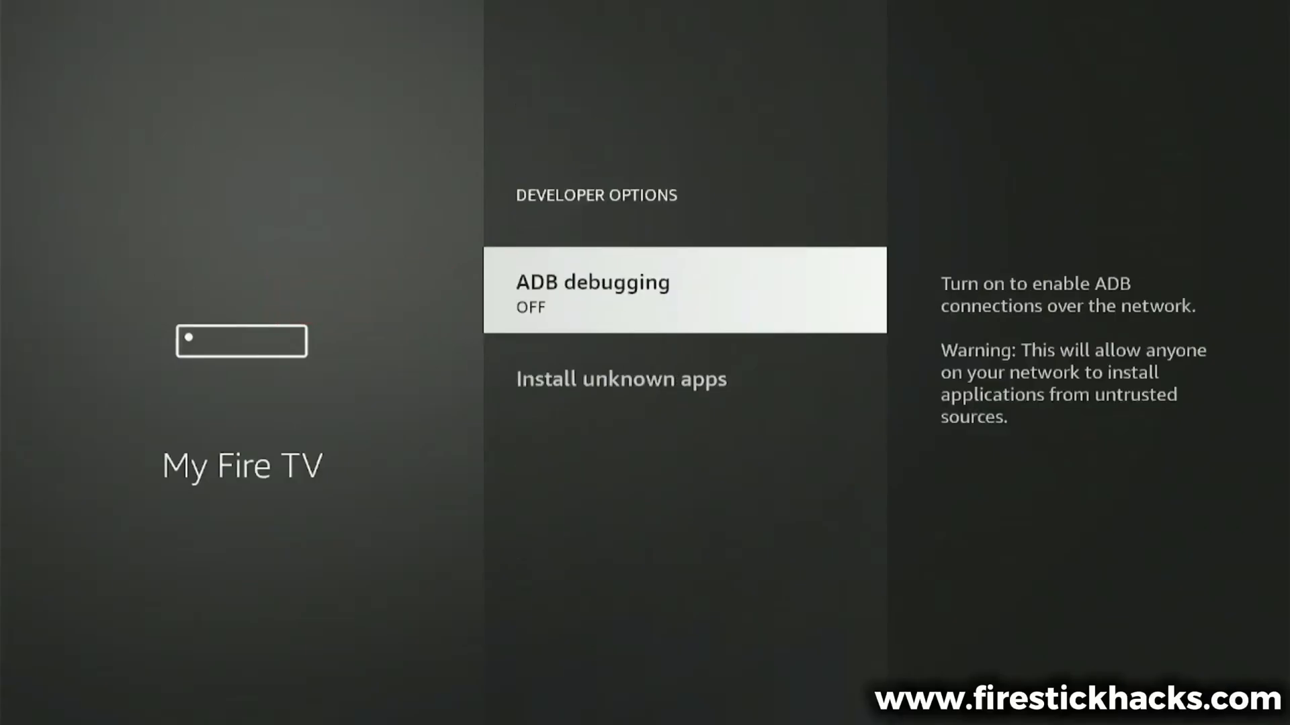
# Turn on Install unknown apps for Downloader in Developer Options
pyautogui.click(621, 378)
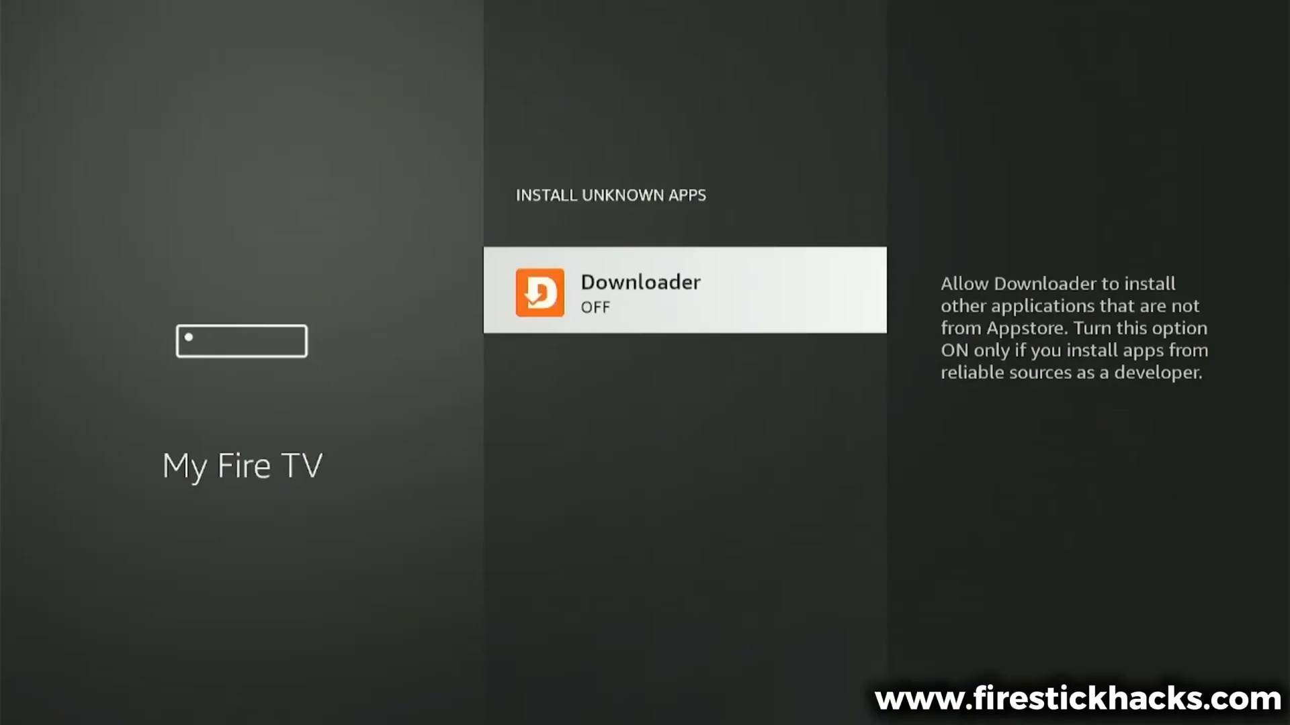
pyautogui.click(683, 290)
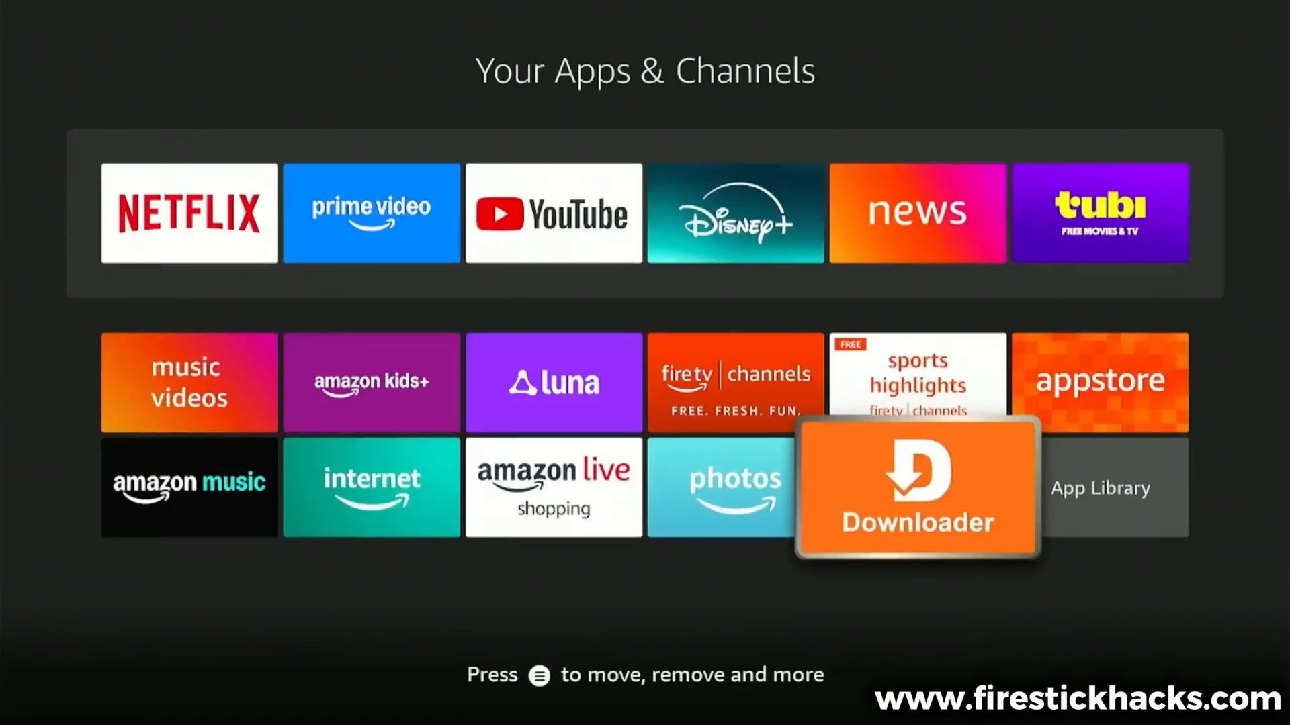
# Launch the Downloader tile from the installed apps grid
pyautogui.click(915, 487)
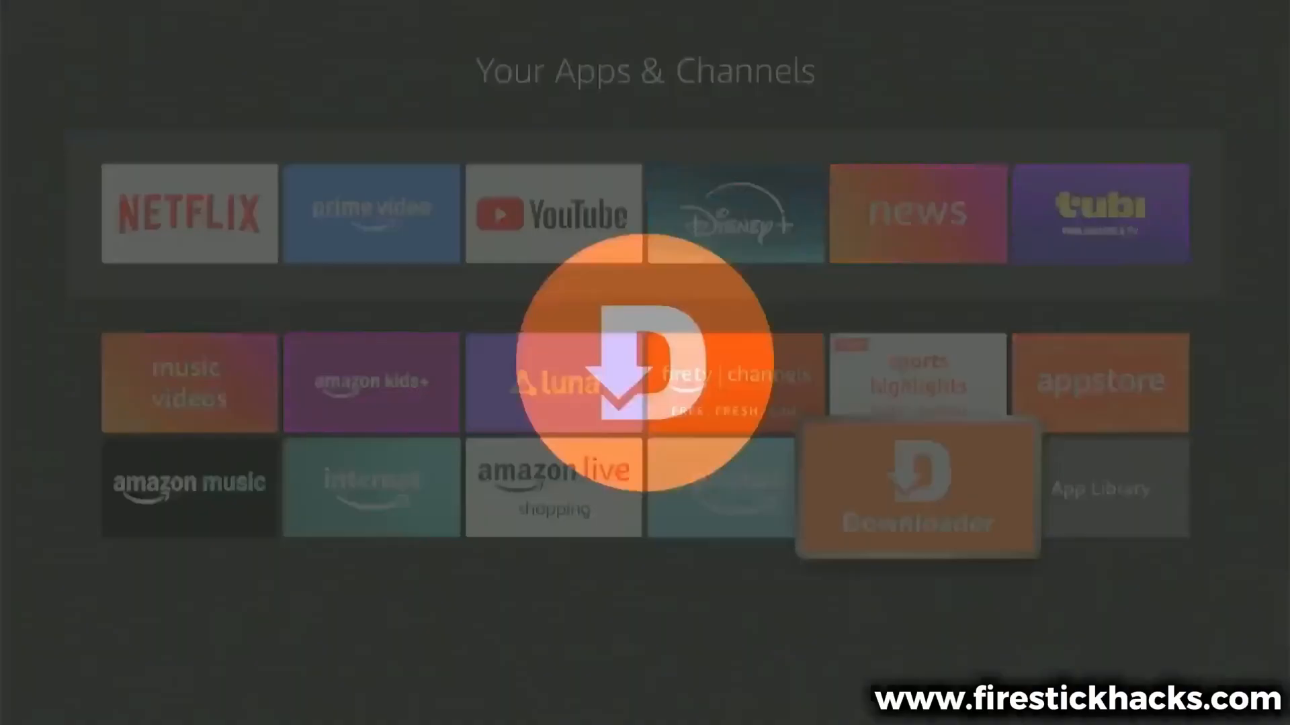
pyautogui.click(917, 487)
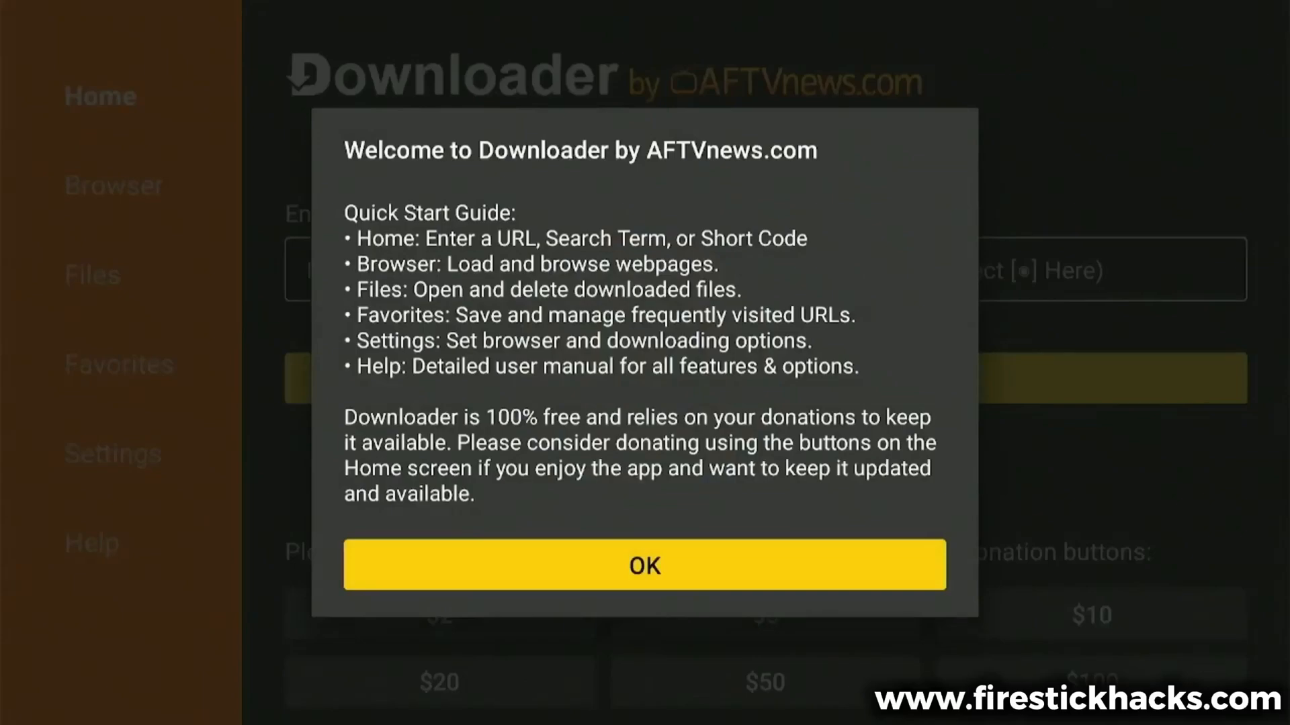
# Dismiss the welcome guide, enter short code 730116, and load the page
pyautogui.click(644, 565)
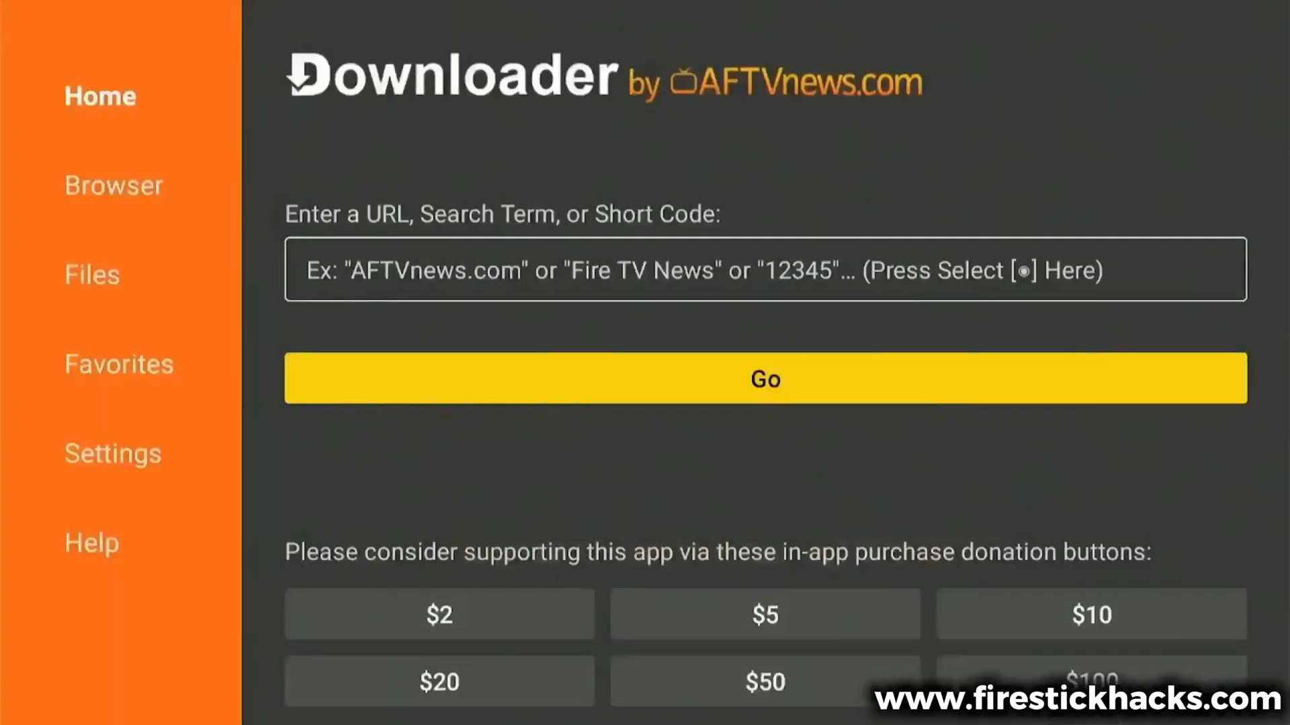
pyautogui.click(763, 270)
pyautogui.write('730116')
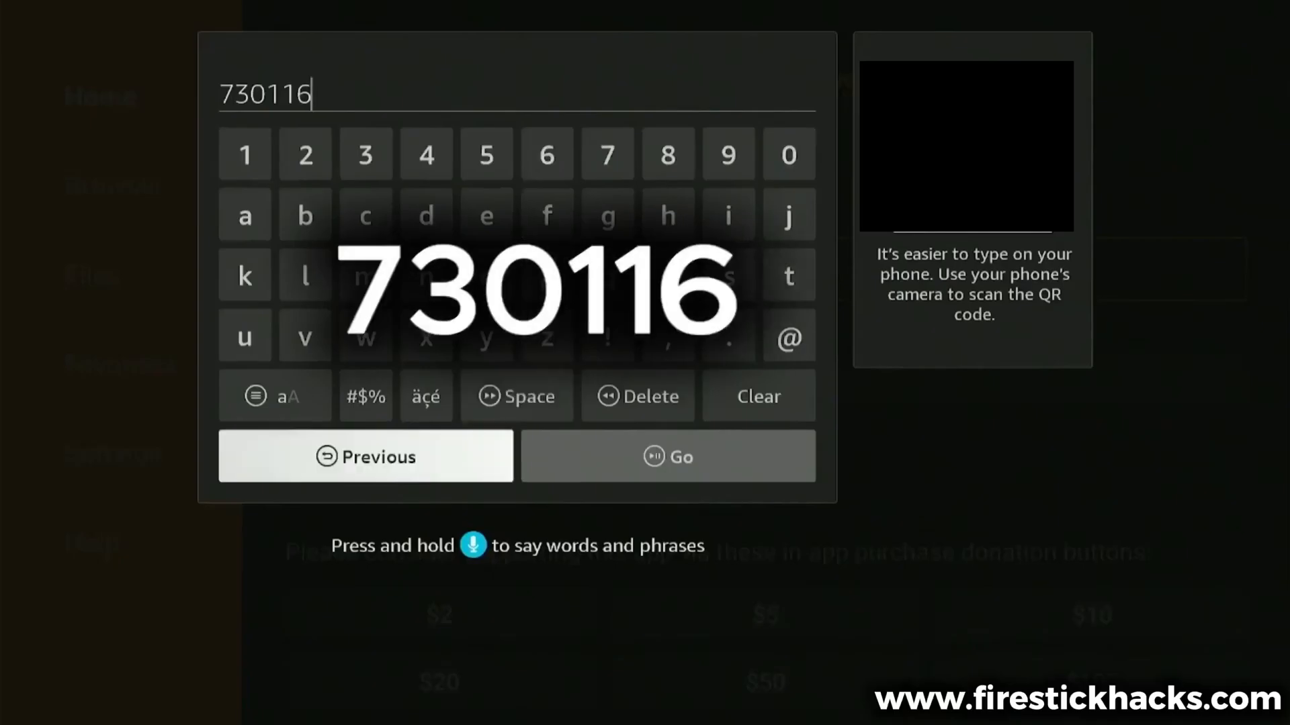
pyautogui.click(667, 456)
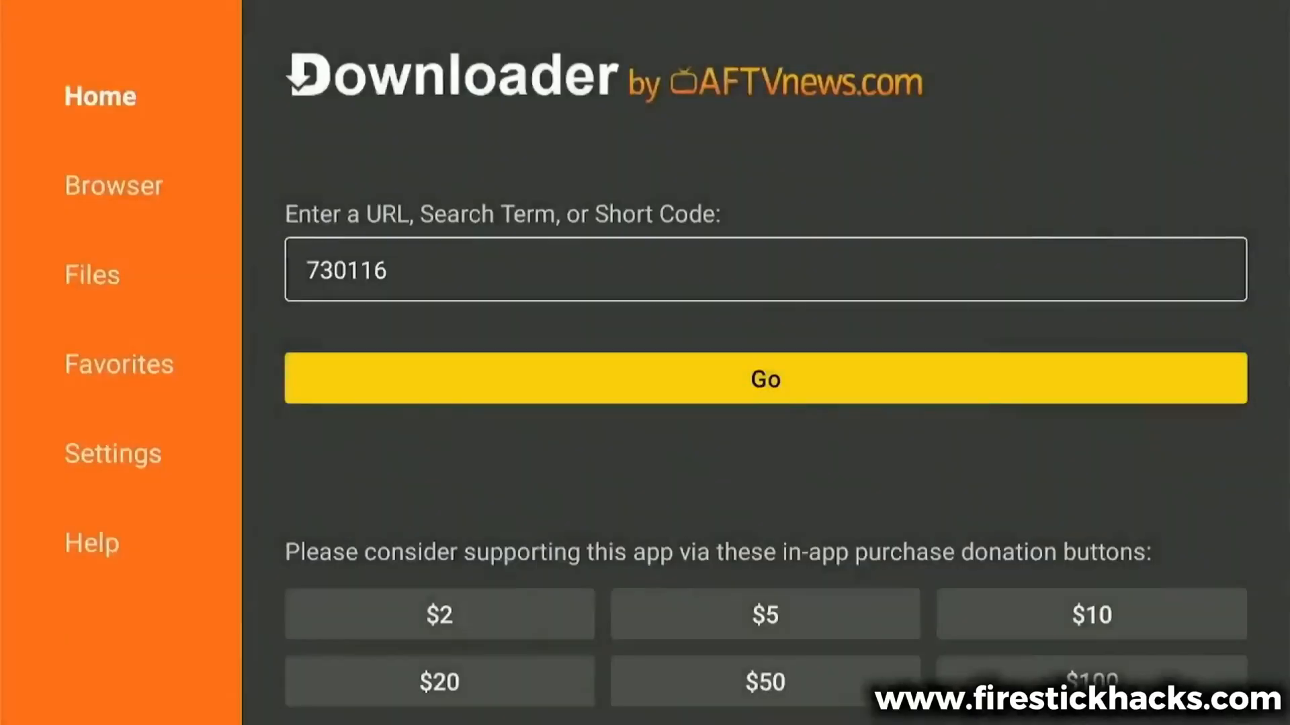
pyautogui.click(763, 379)
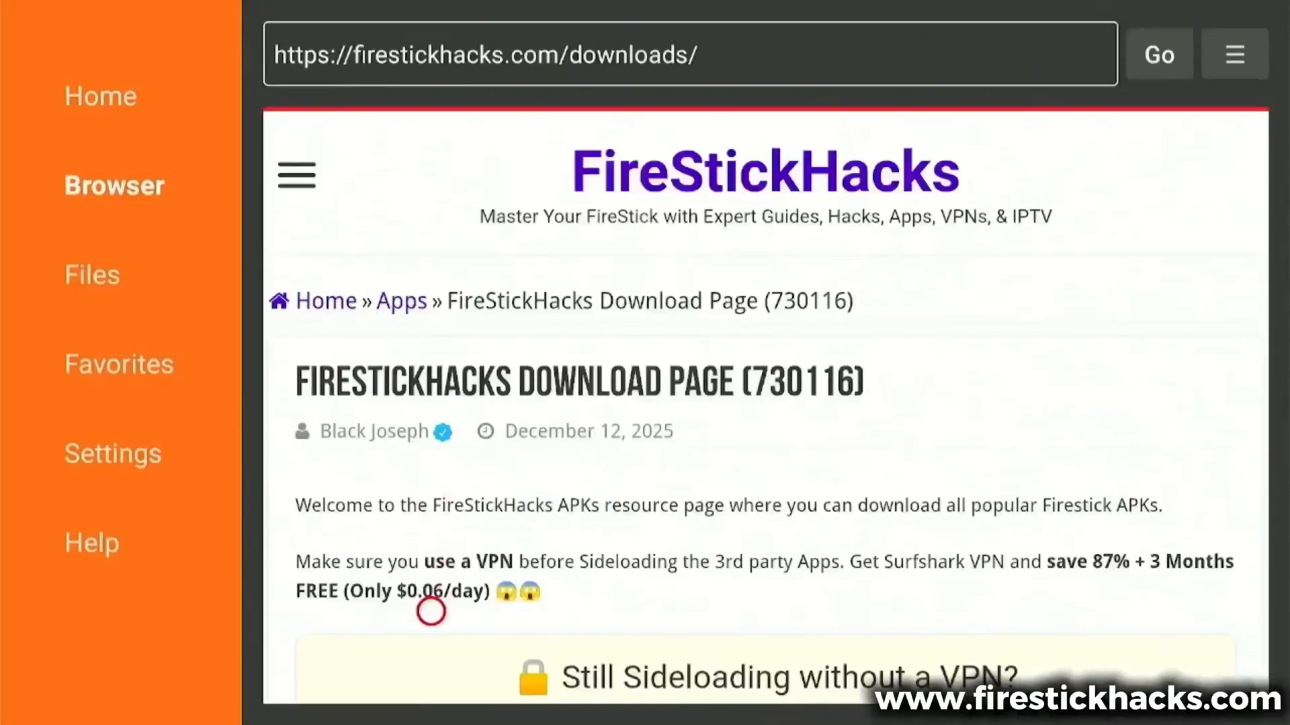
# Scroll the FireStickHacks list and download the Kodi v21.3 APK
pyautogui.scroll(-3)
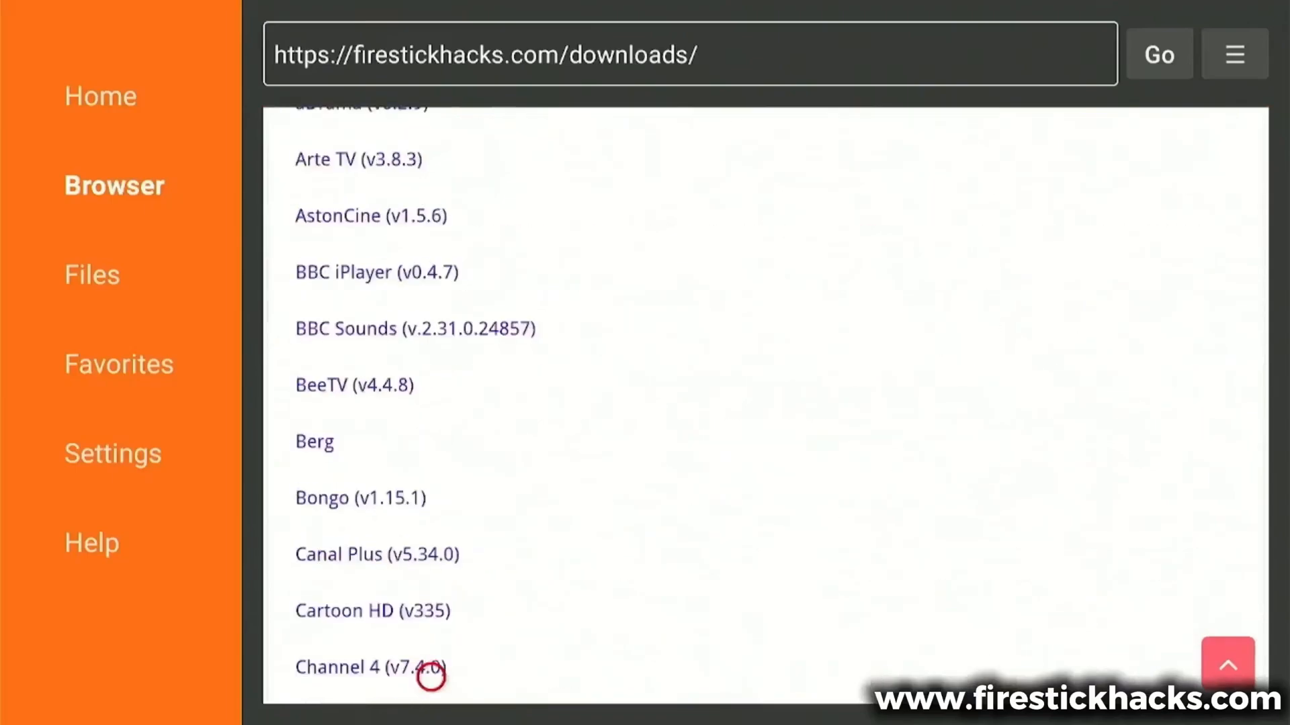
pyautogui.scroll(-3)
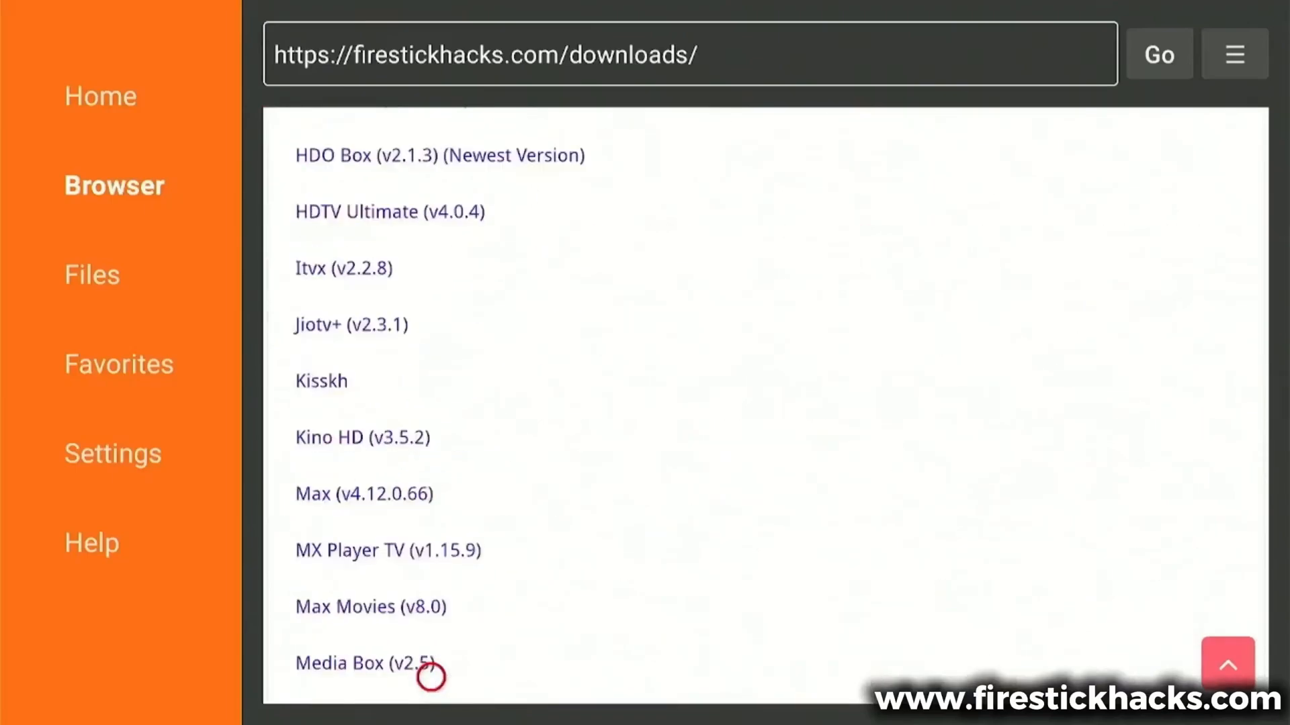
pyautogui.scroll(-3)
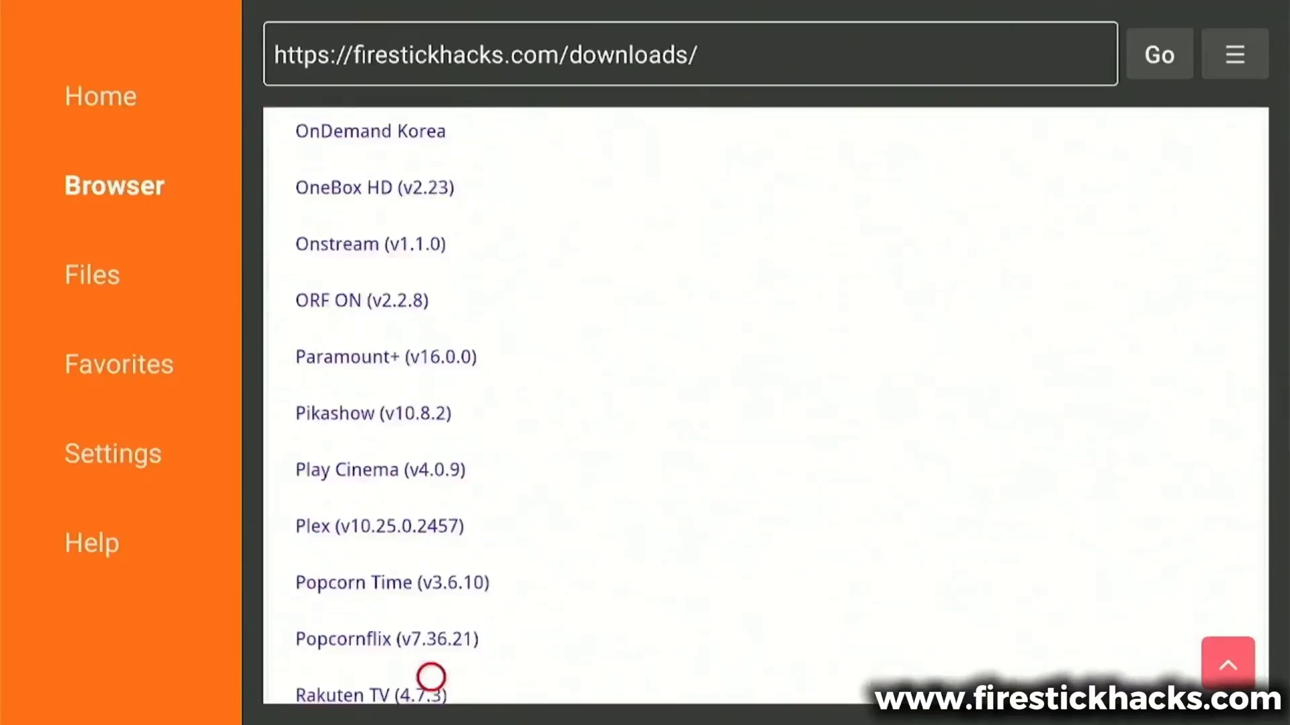
pyautogui.scroll(-3)
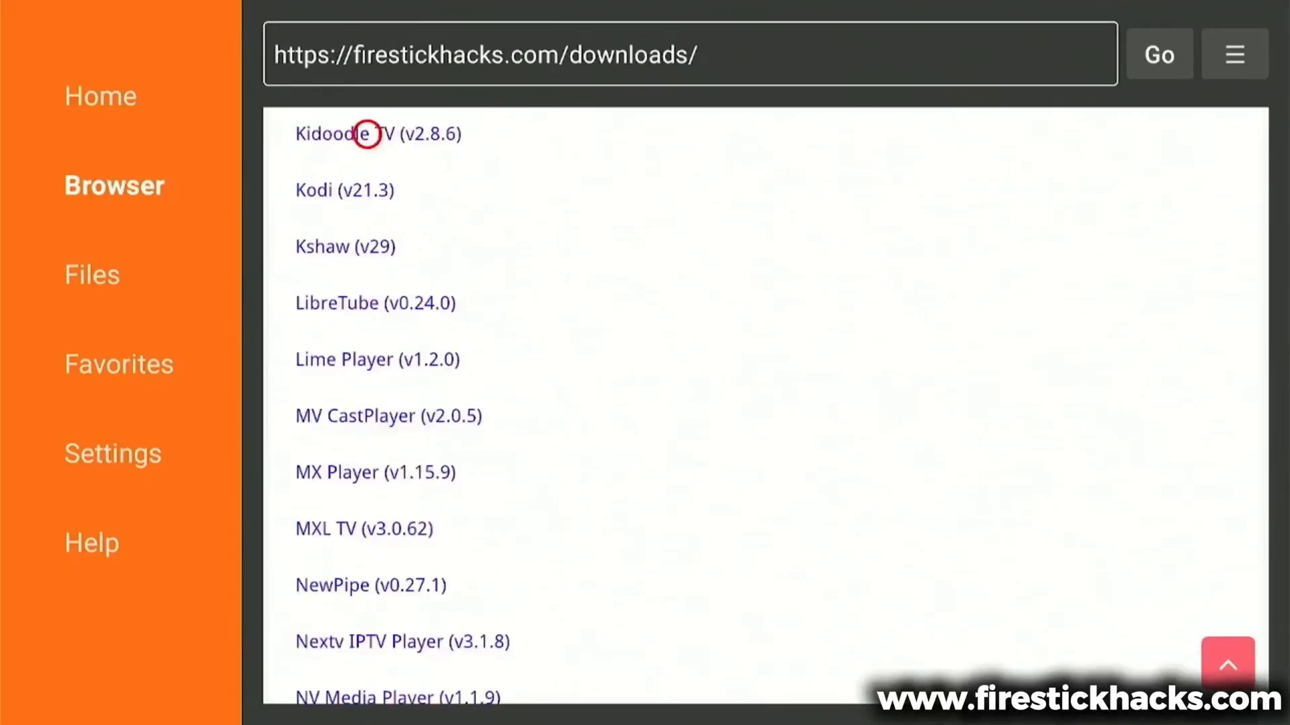
pyautogui.moveTo(366, 179)
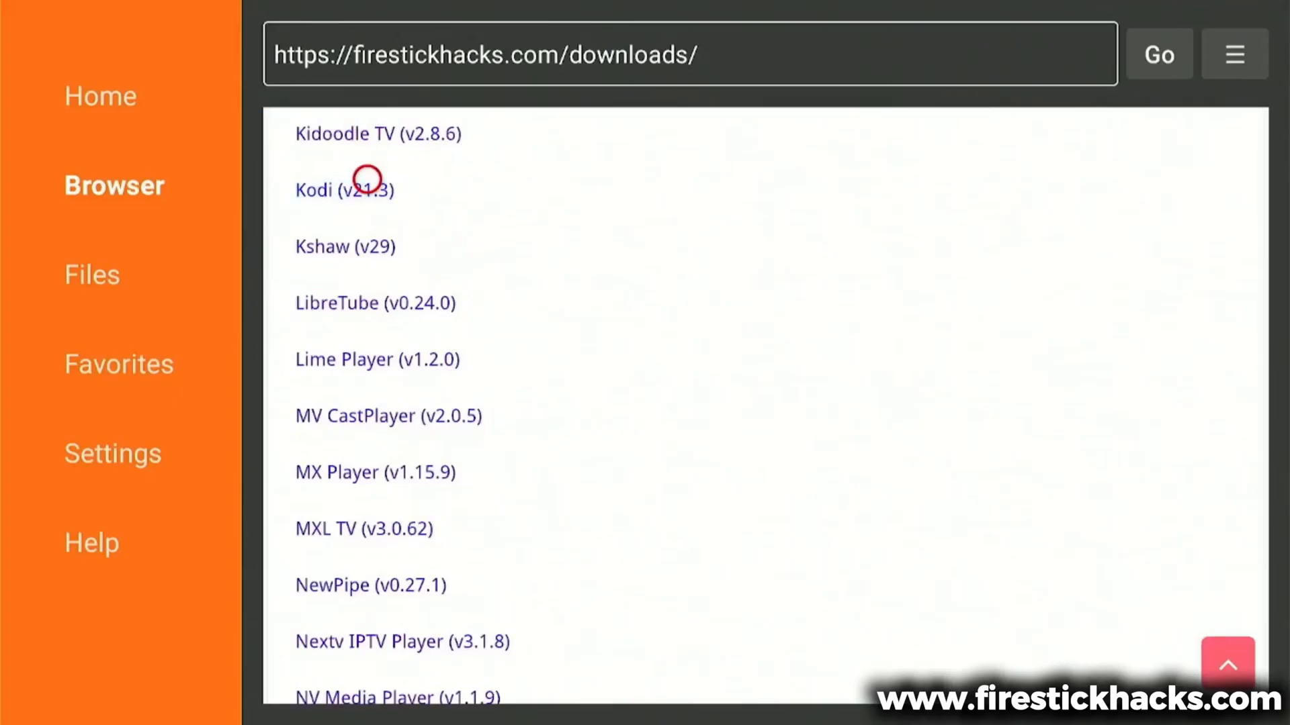
pyautogui.click(345, 190)
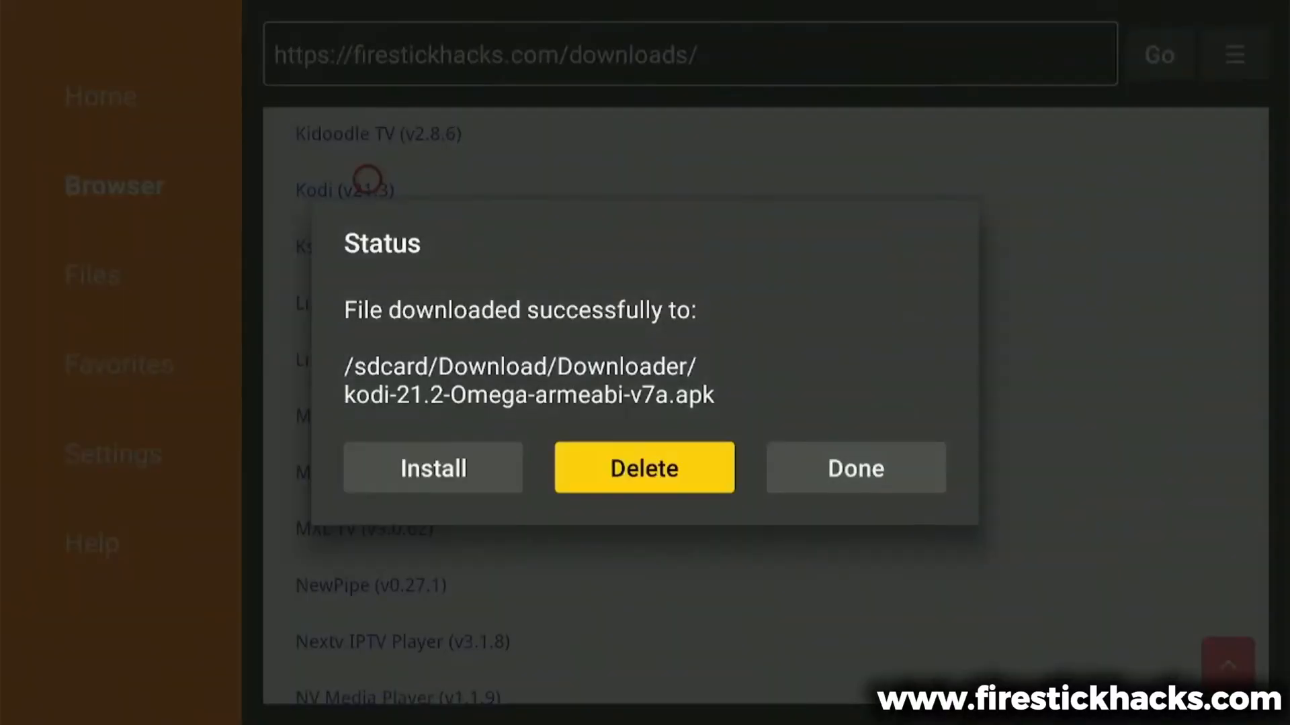
# Delete the downloaded Kodi APK and confirm the deletion
pyautogui.click(644, 469)
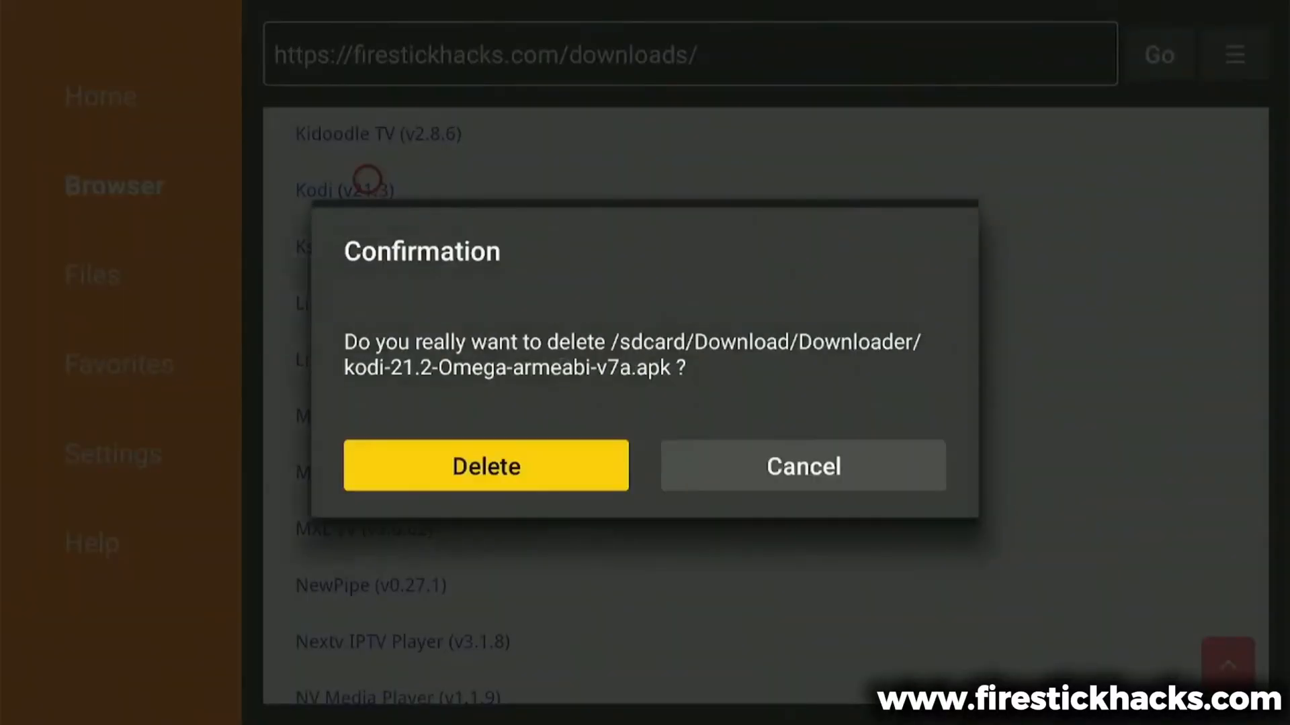
pyautogui.click(485, 465)
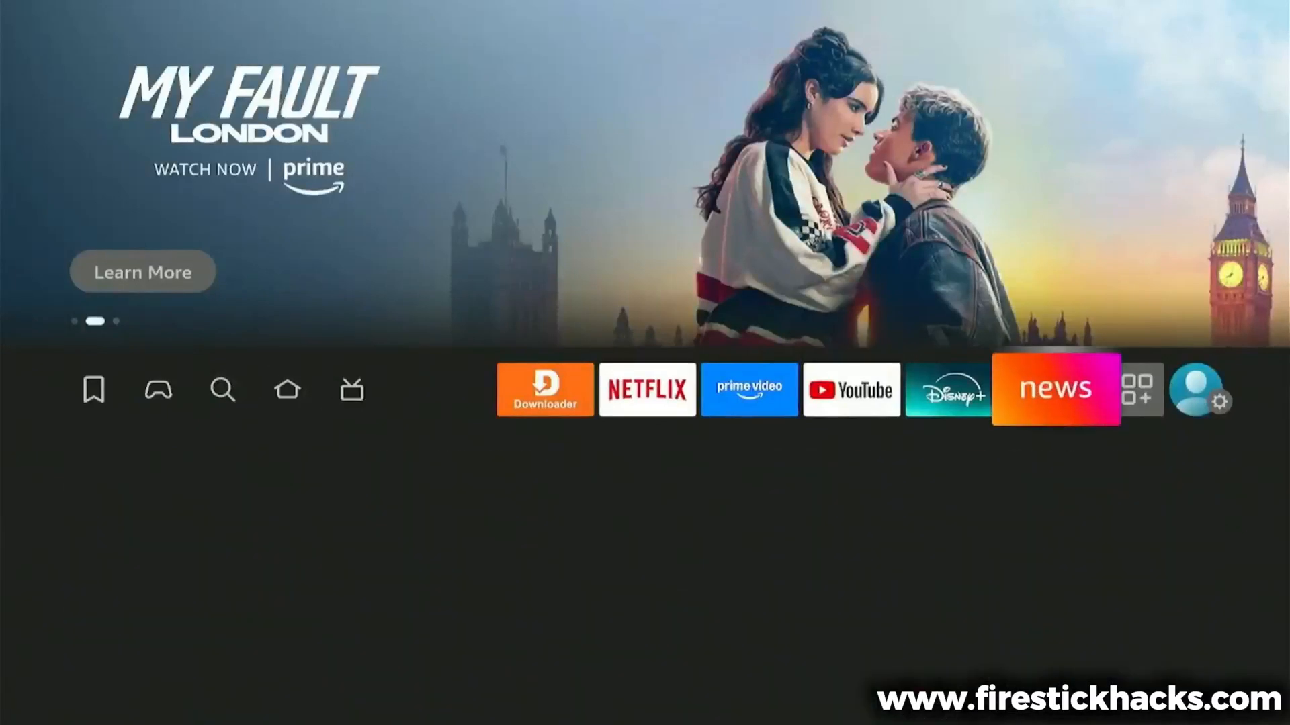
# Open the installed apps list and move to the Kodi tile
pyautogui.click(1138, 389)
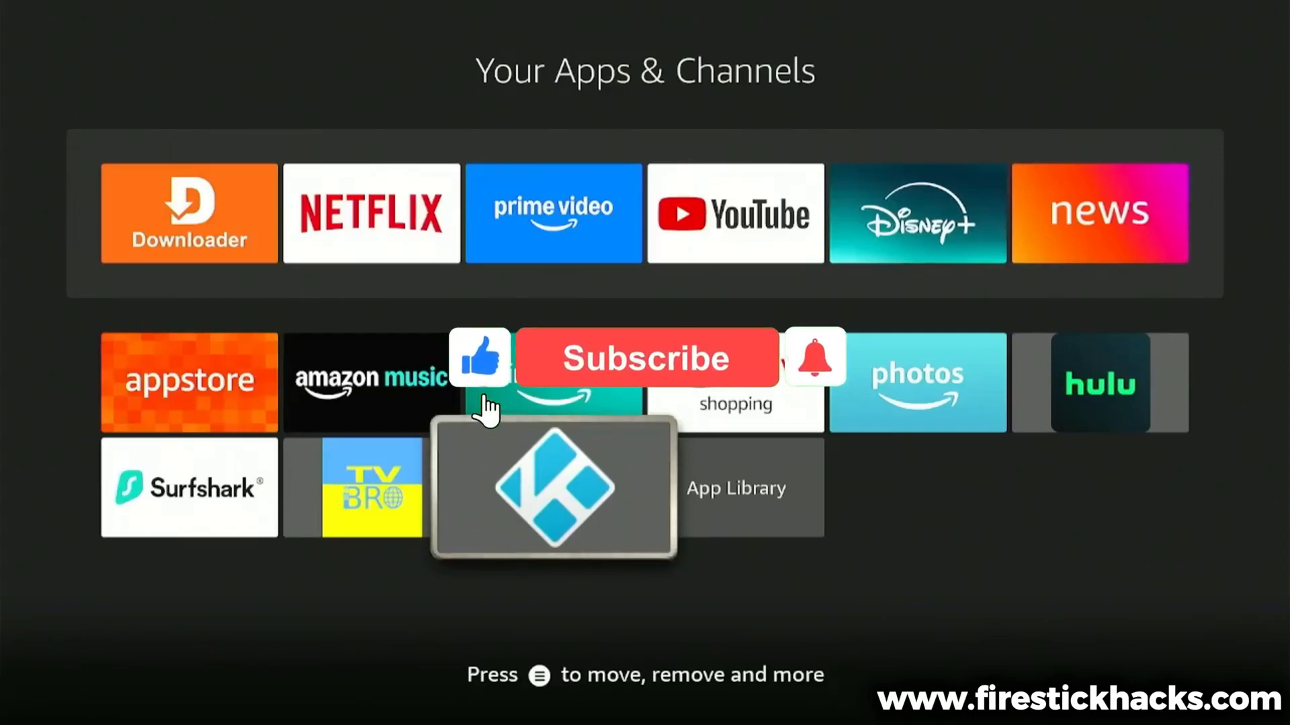
pyautogui.click(645, 358)
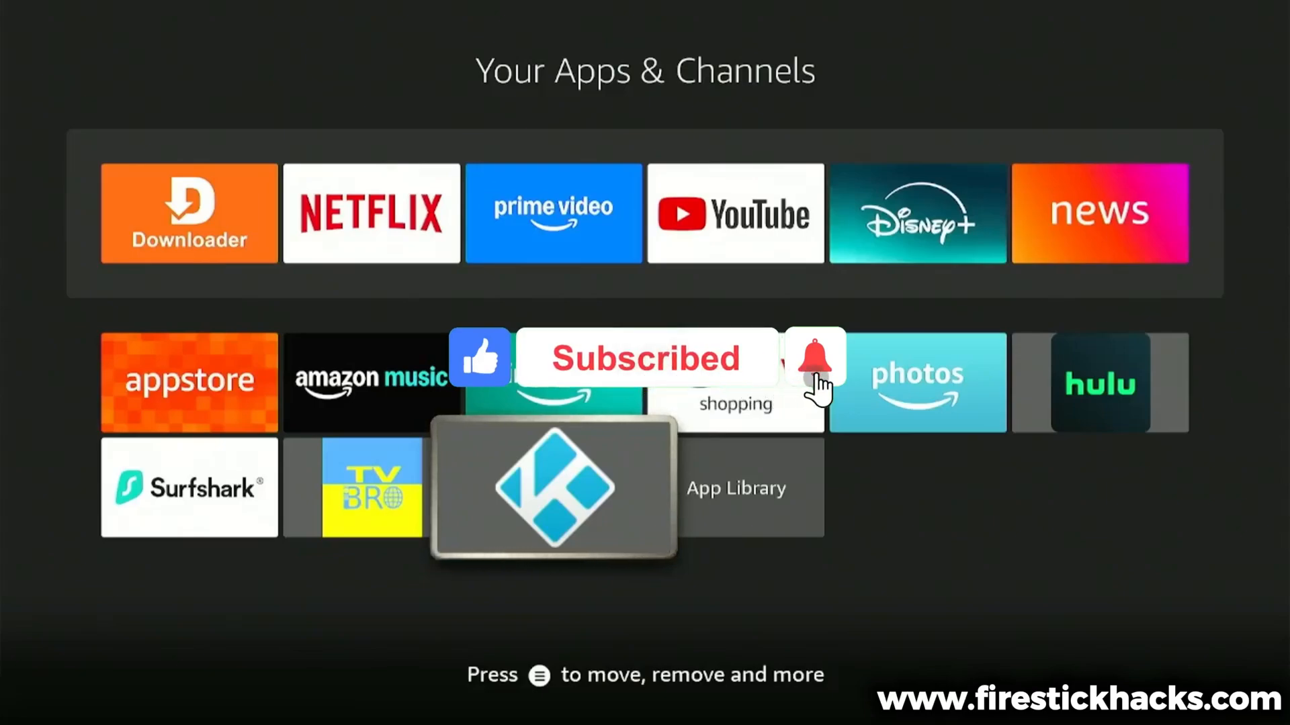
pyautogui.click(814, 357)
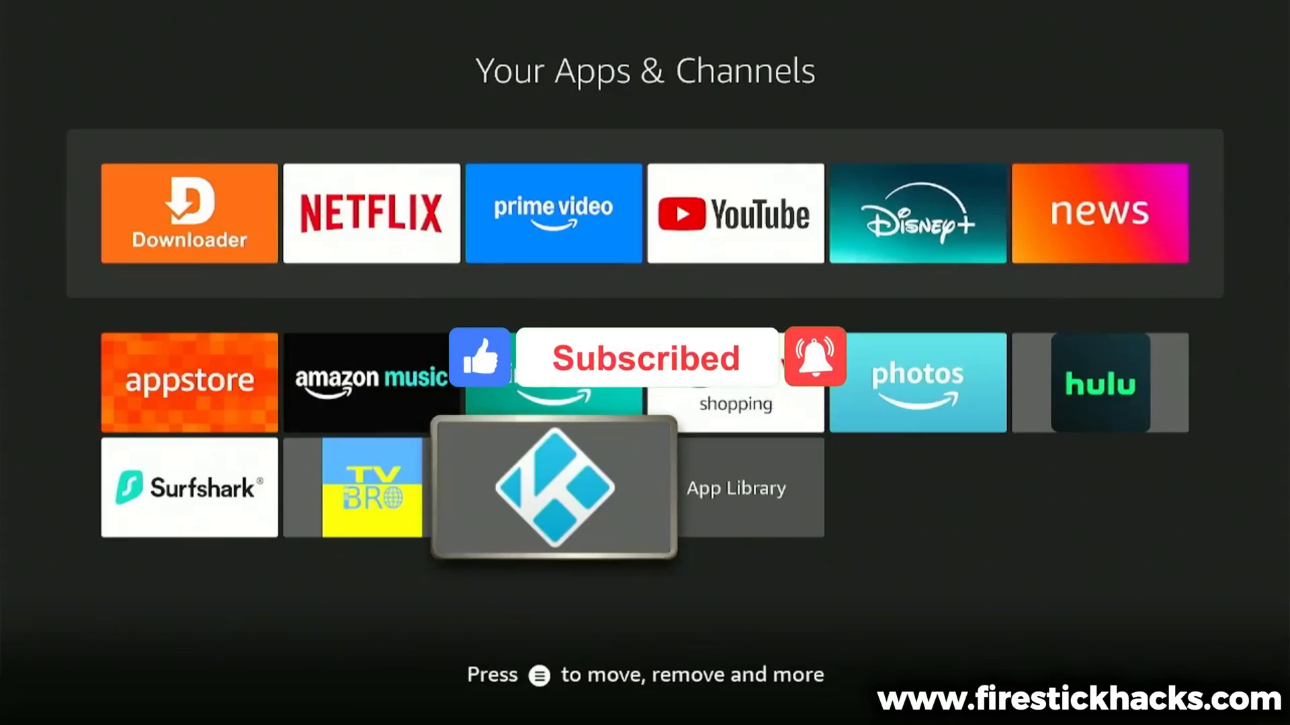